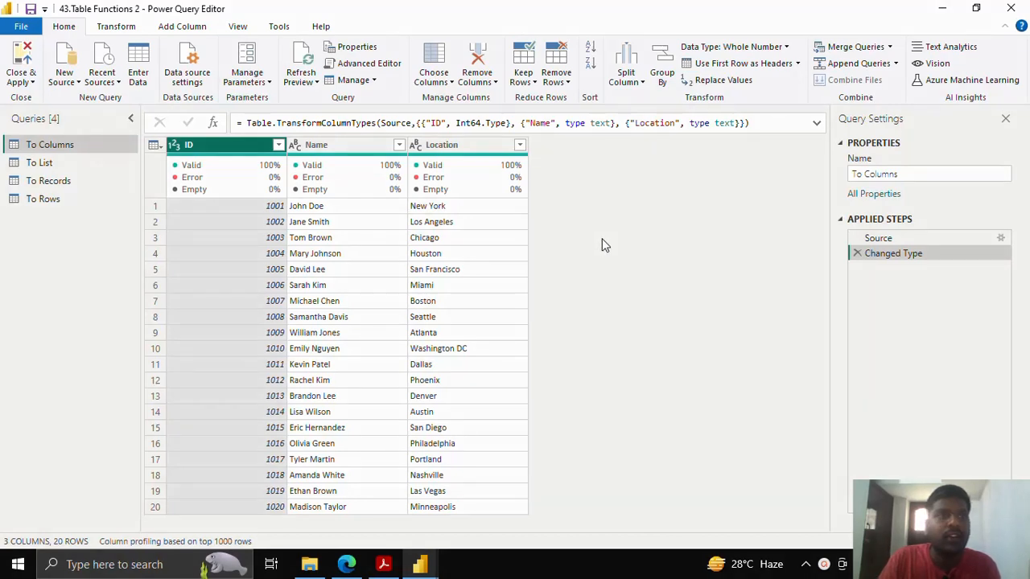
pyautogui.moveTo(637, 255)
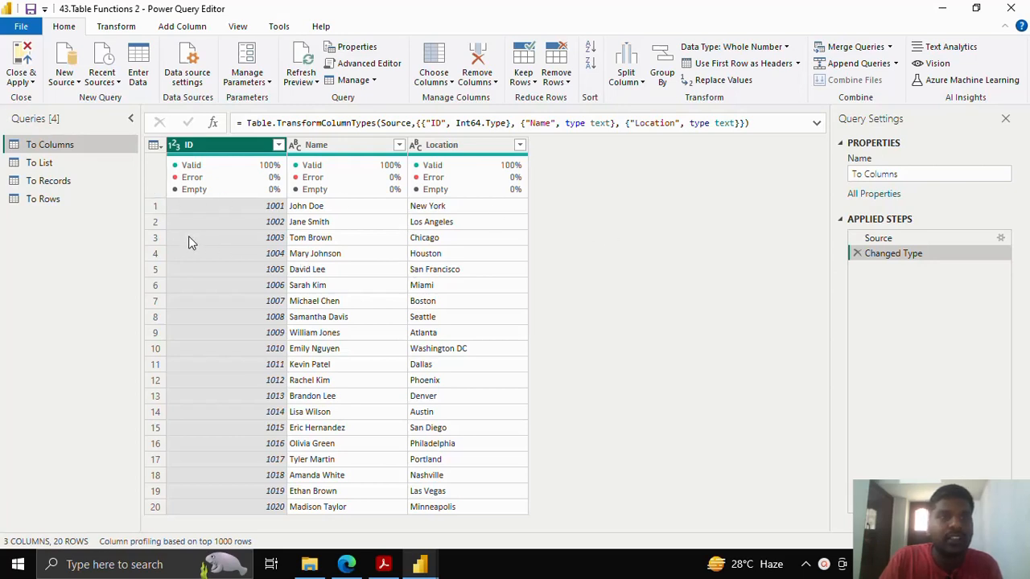
pyautogui.moveTo(434, 287)
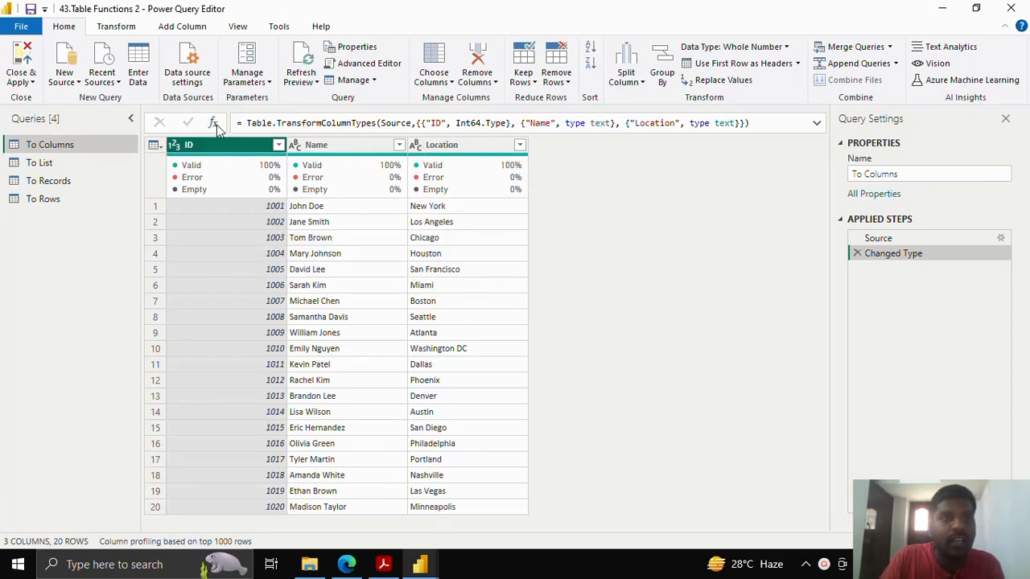
pyautogui.moveTo(213, 122)
pyautogui.write('= Table.ToColumns(#"Changed Type"')
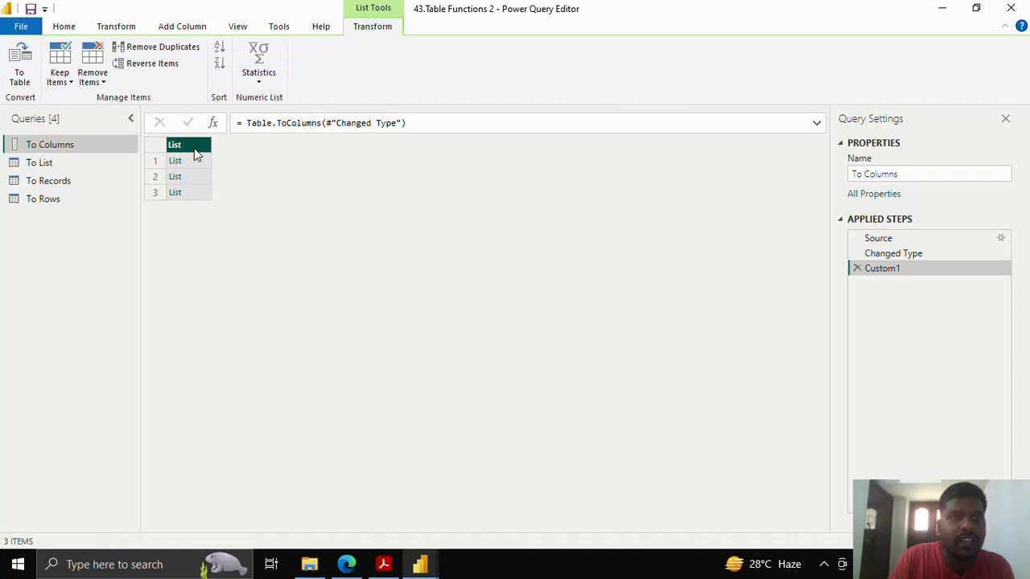
pyautogui.click(173, 161)
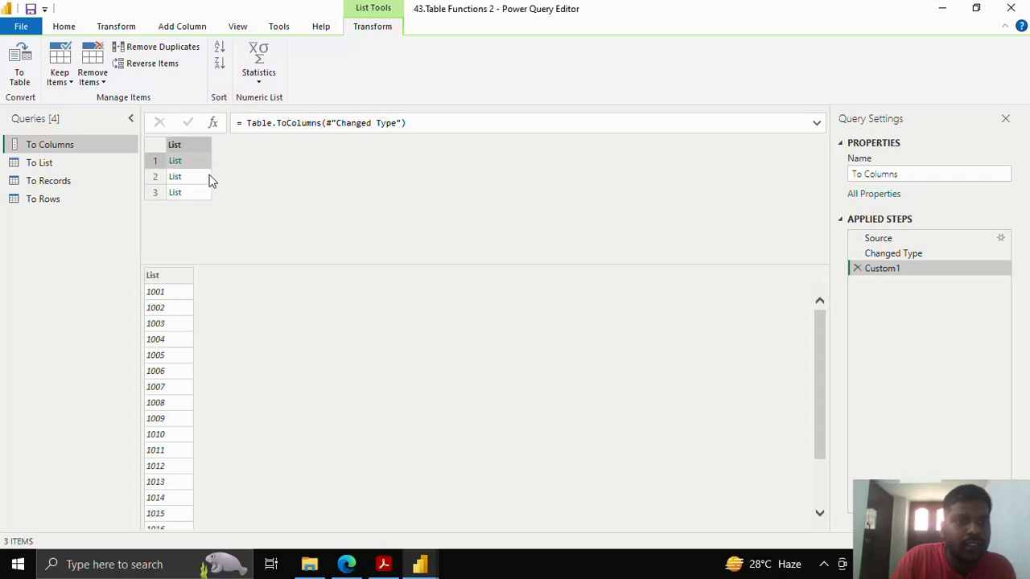
pyautogui.click(173, 176)
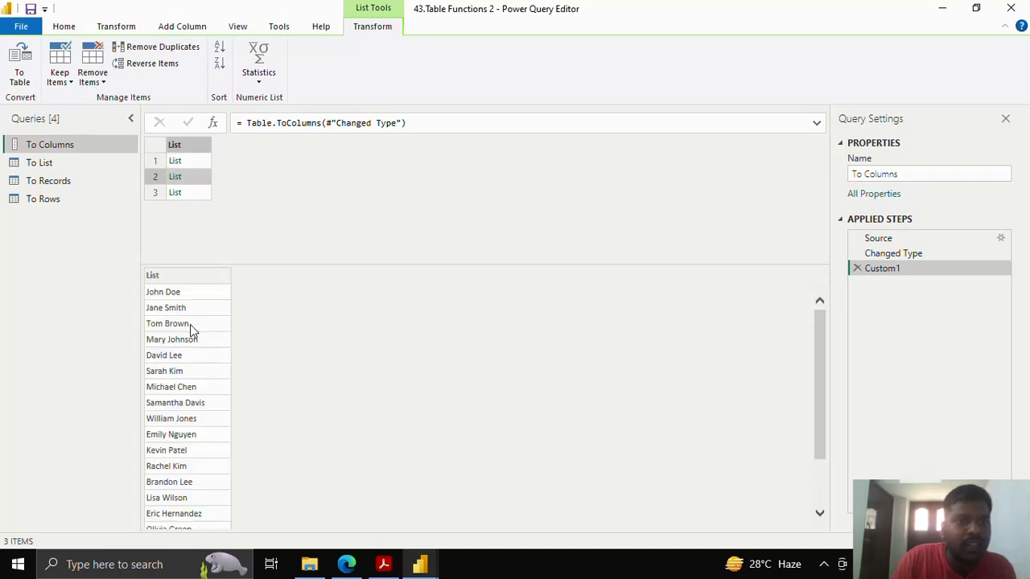
pyautogui.click(174, 193)
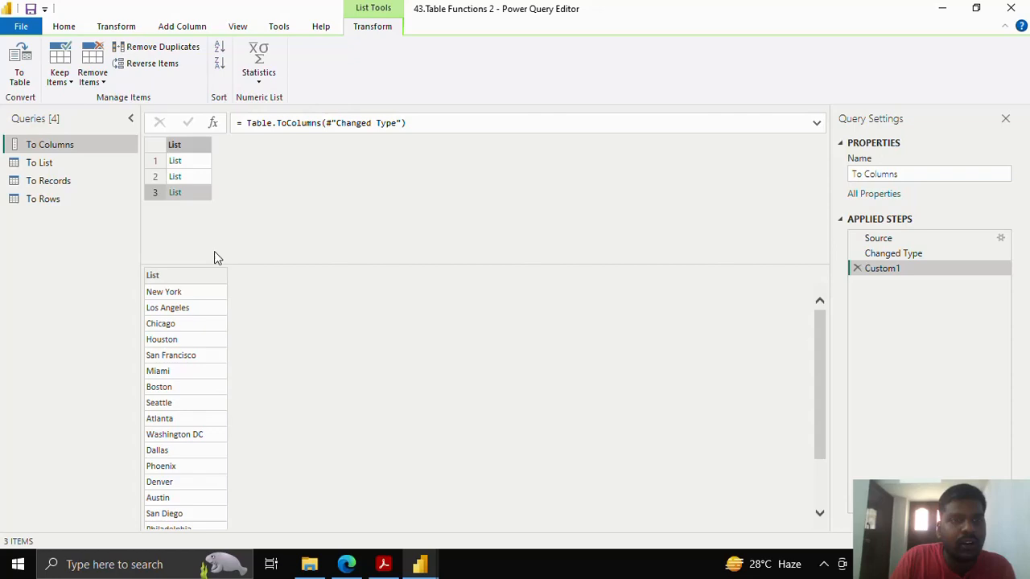
pyautogui.moveTo(142, 177)
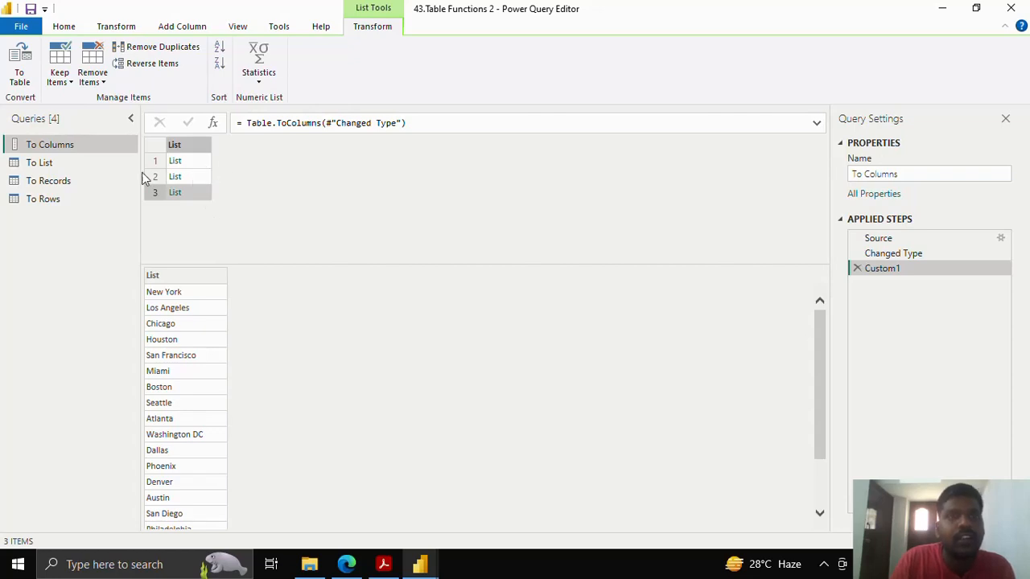
# Step: Replace the To List formula with Table.ToList(Source) to get 20 comma-joined rows
pyautogui.click(39, 161)
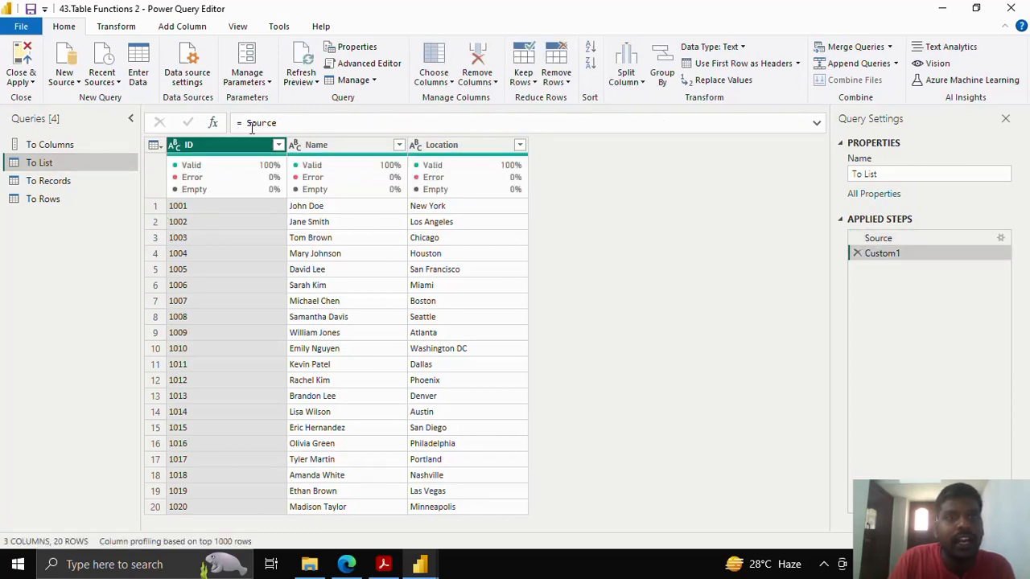
pyautogui.doubleClick(261, 122)
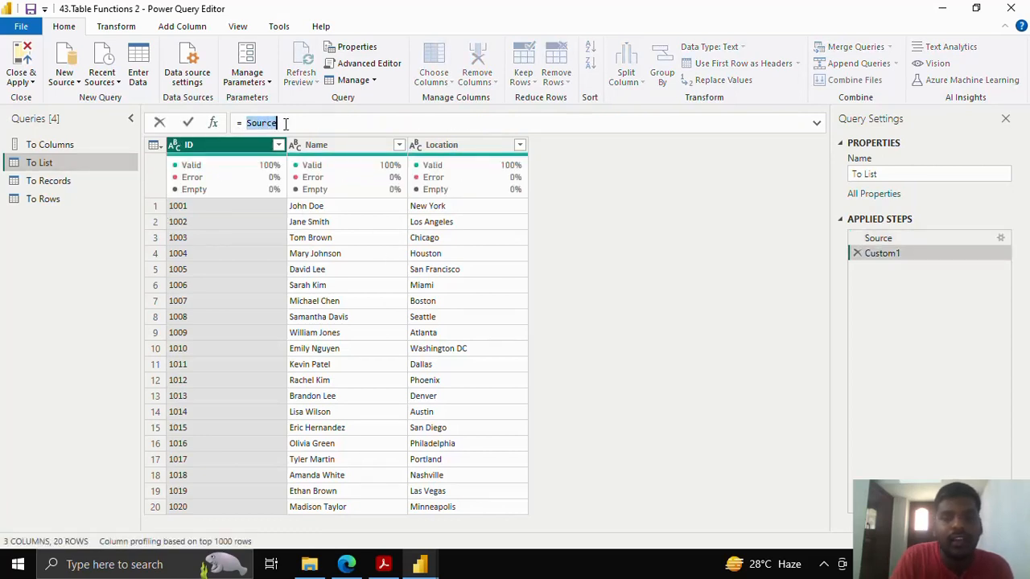
pyautogui.write('Table.ToList')
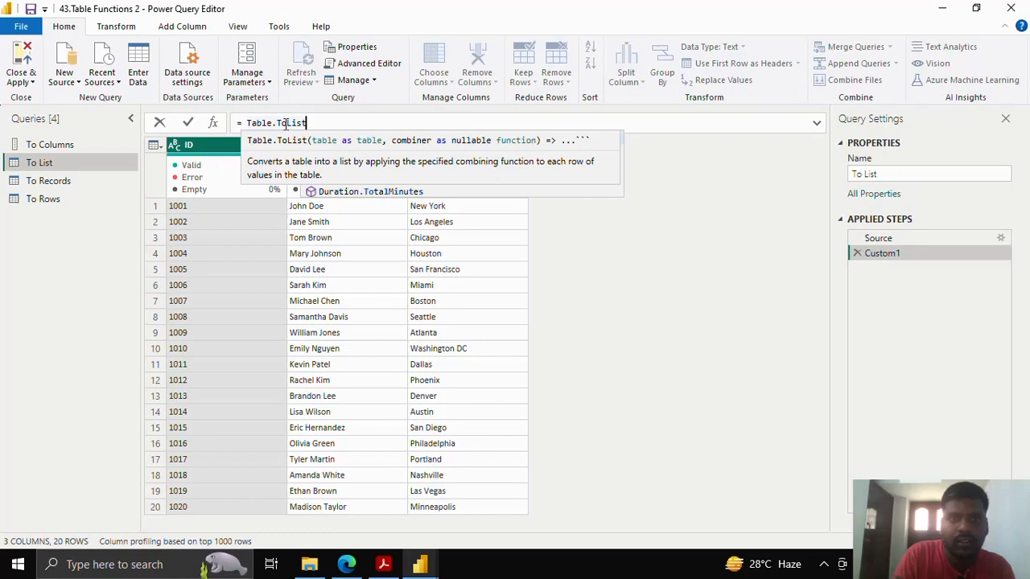
pyautogui.write('()')
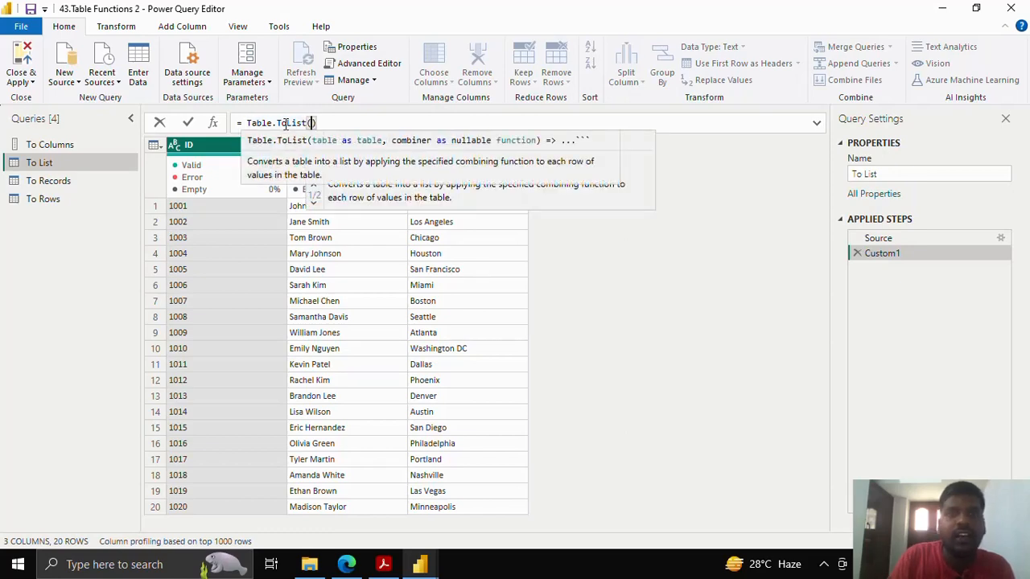
pyautogui.write('Source')
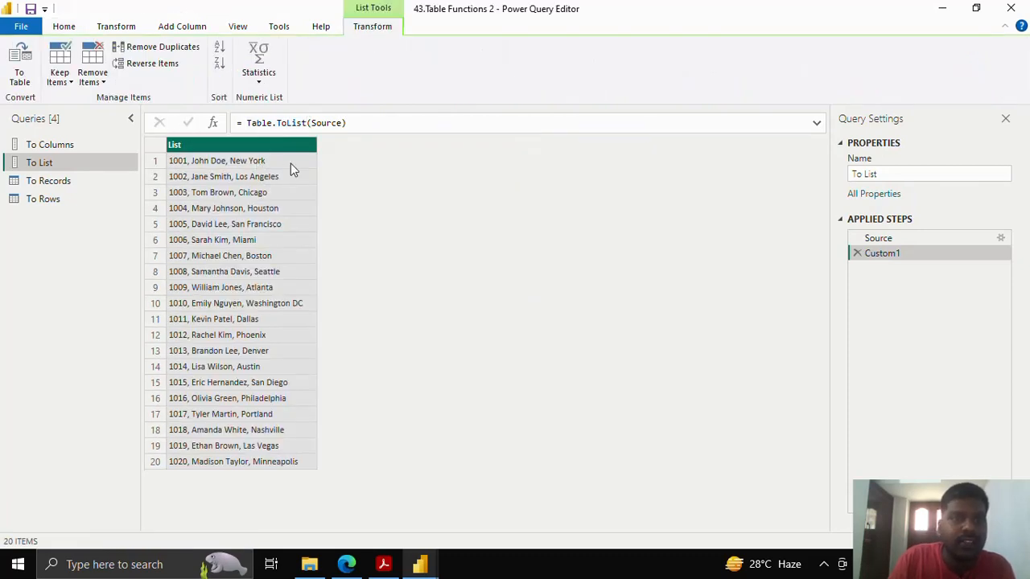
pyautogui.click(224, 176)
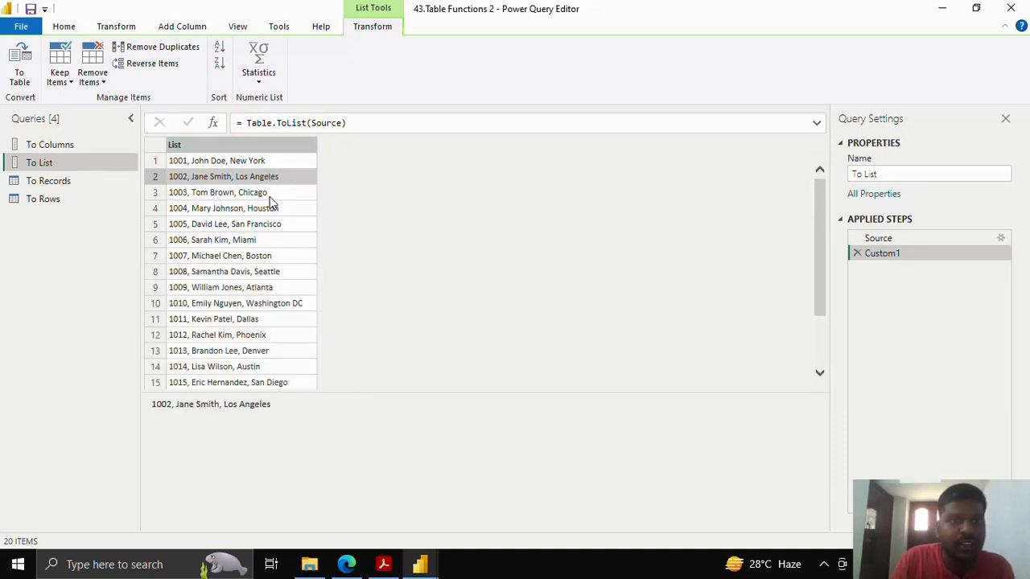
pyautogui.click(215, 161)
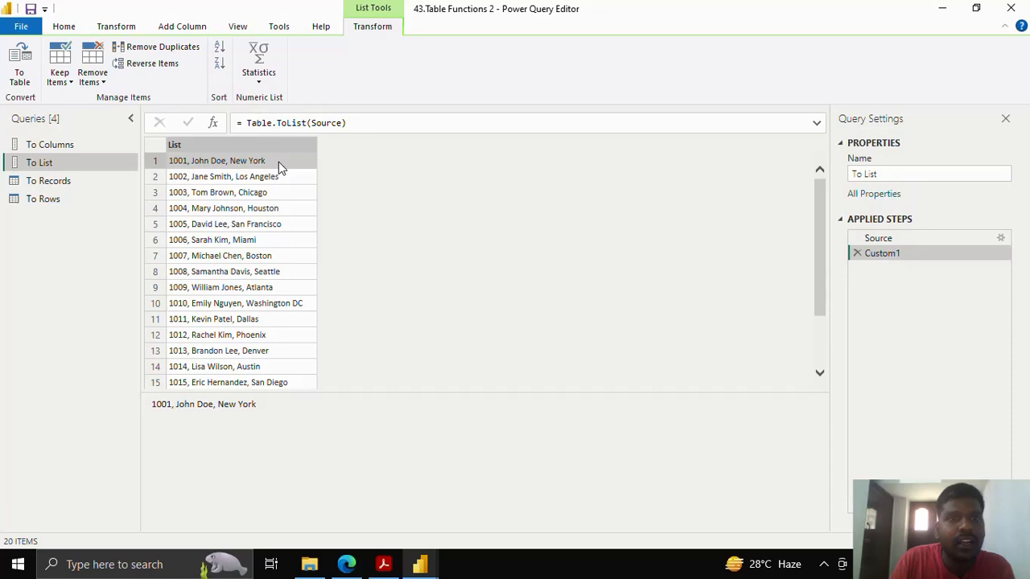
pyautogui.moveTo(293, 180)
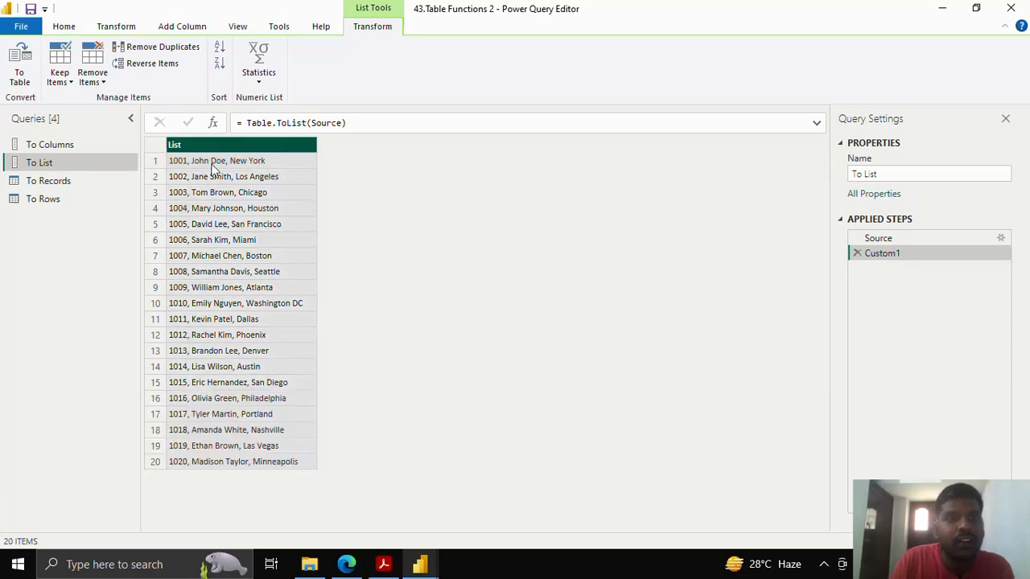
pyautogui.moveTo(290, 179)
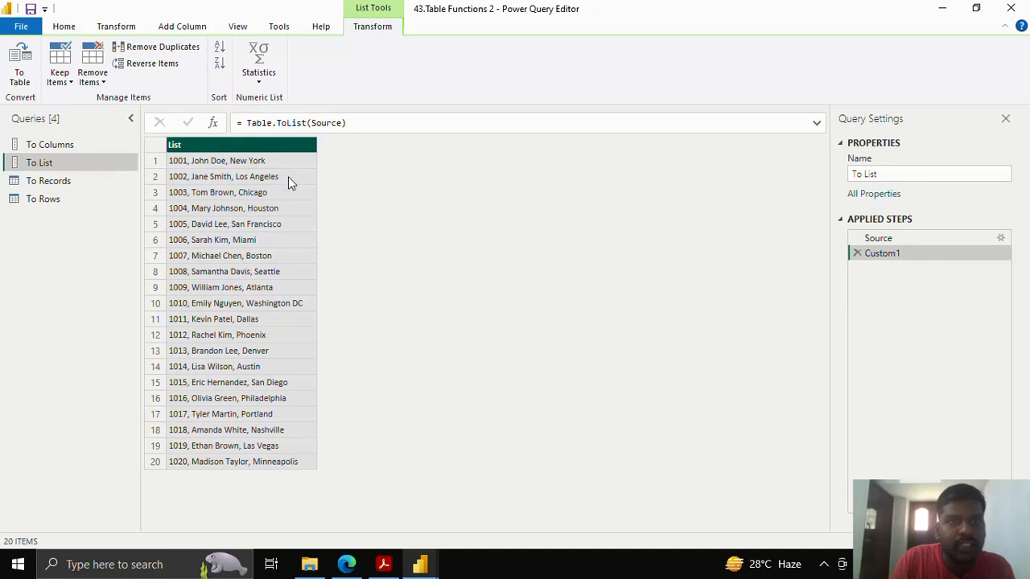
pyautogui.moveTo(93, 190)
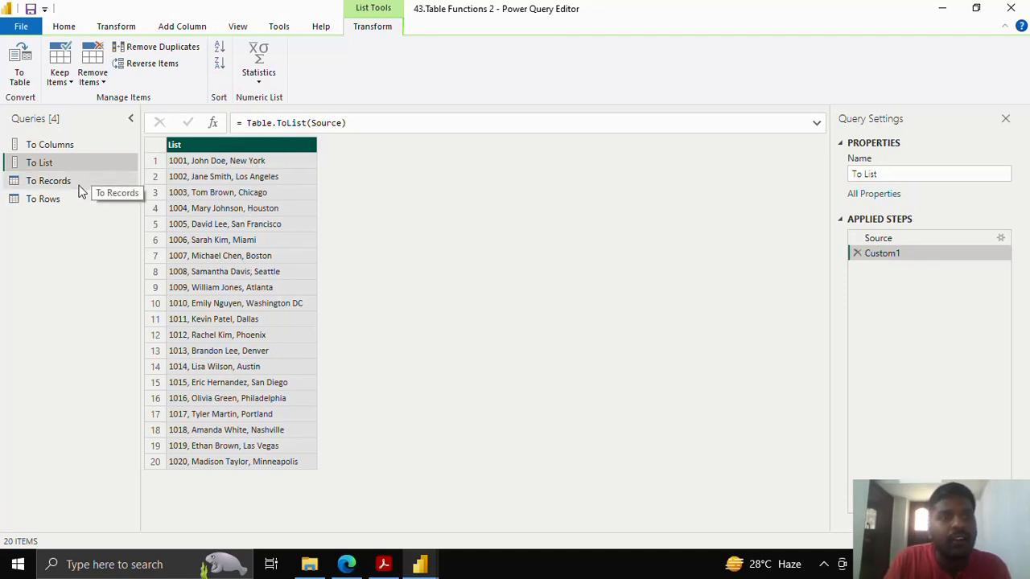
# Step: Replace the To Records formula with Table.ToRecords(Source) to get a 20-item record list
pyautogui.click(48, 180)
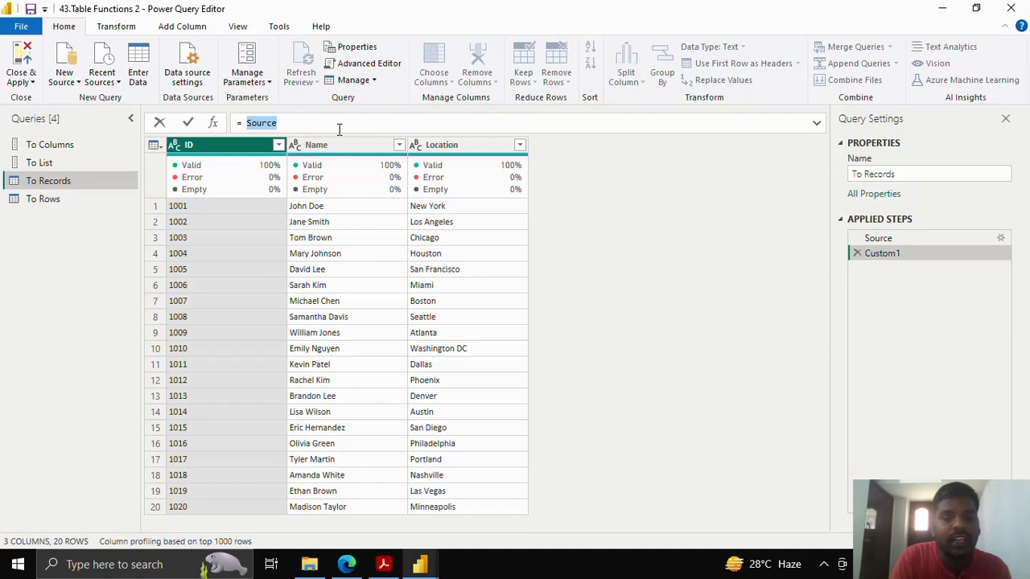
pyautogui.write('Table.ToRecords')
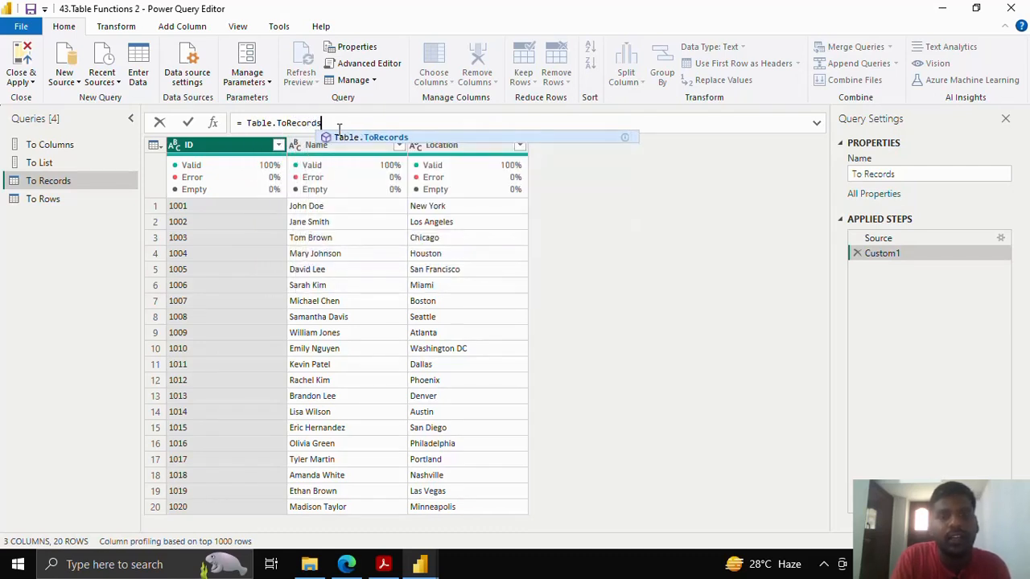
pyautogui.write('()')
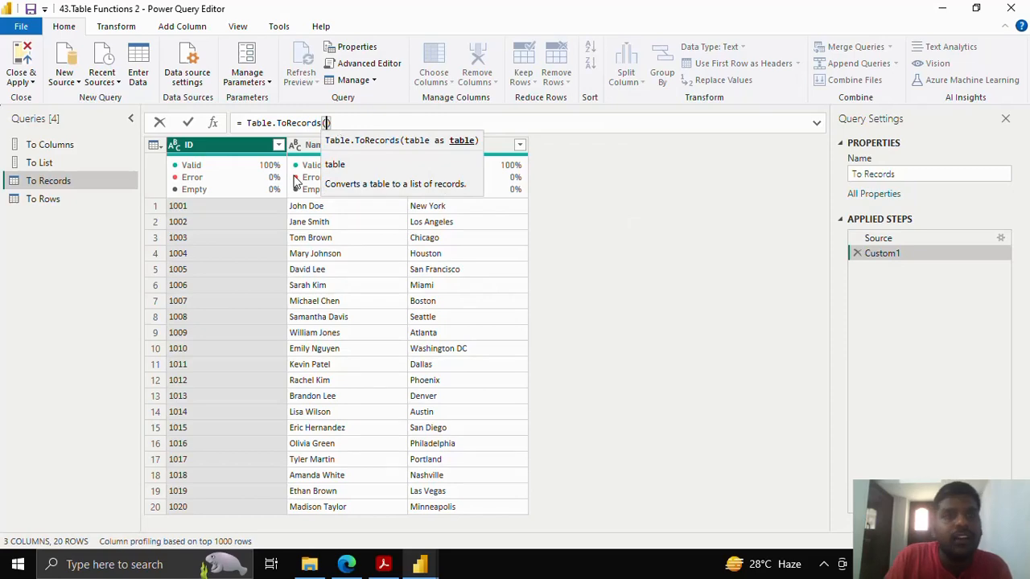
pyautogui.moveTo(451, 179)
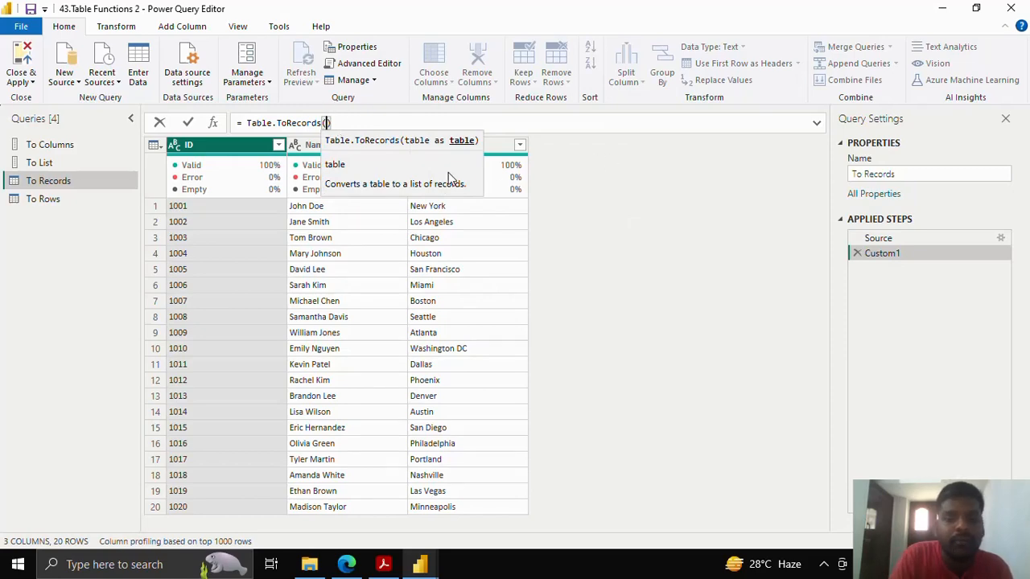
pyautogui.write('Source')
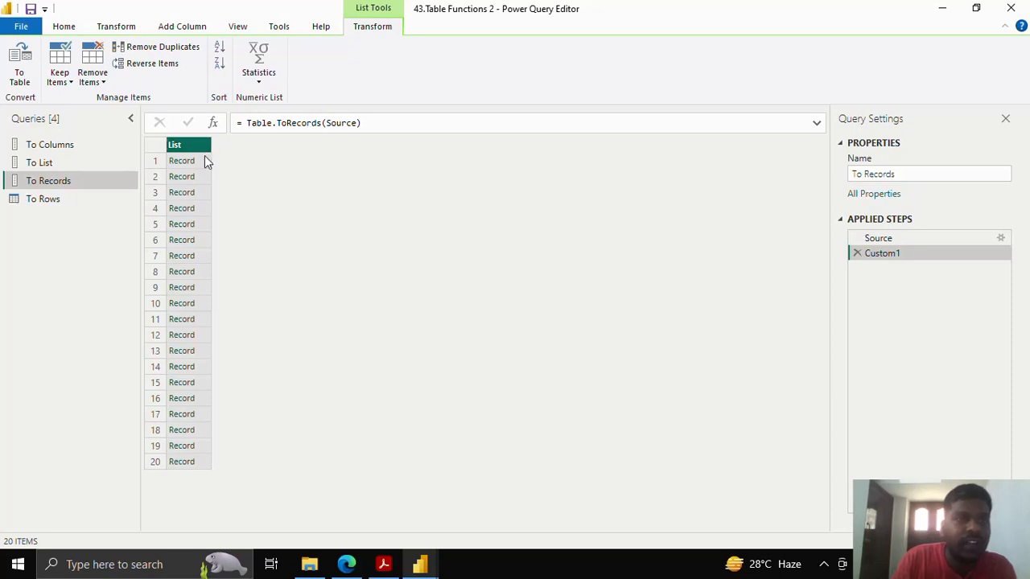
pyautogui.click(180, 161)
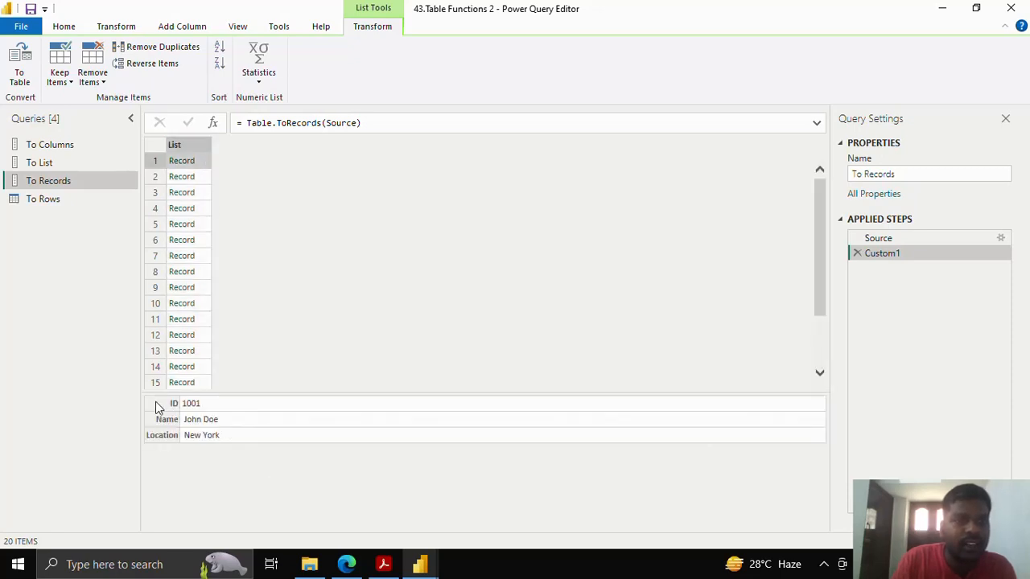
pyautogui.moveTo(174, 420)
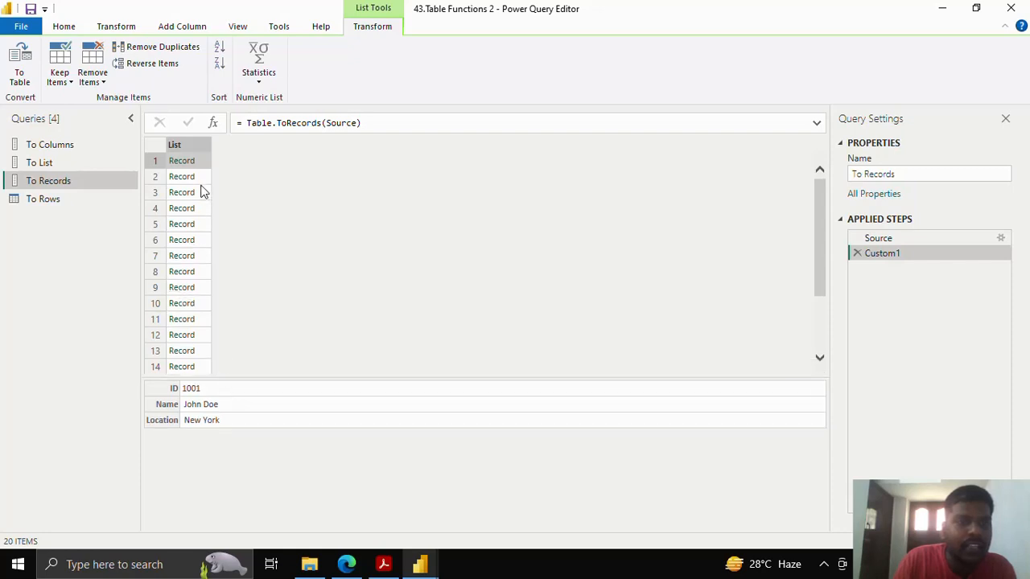
pyautogui.click(180, 207)
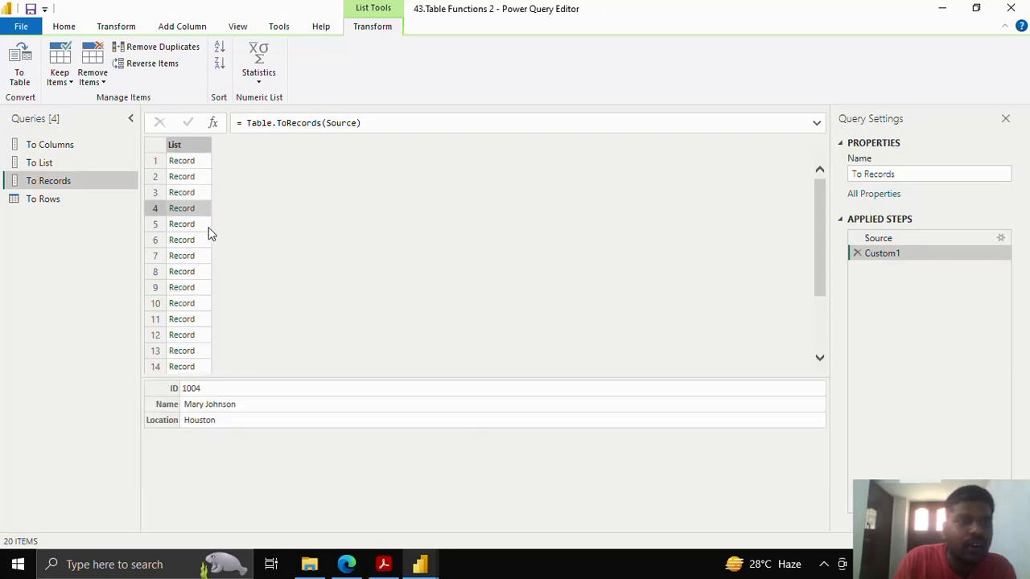
pyautogui.scroll(-3)
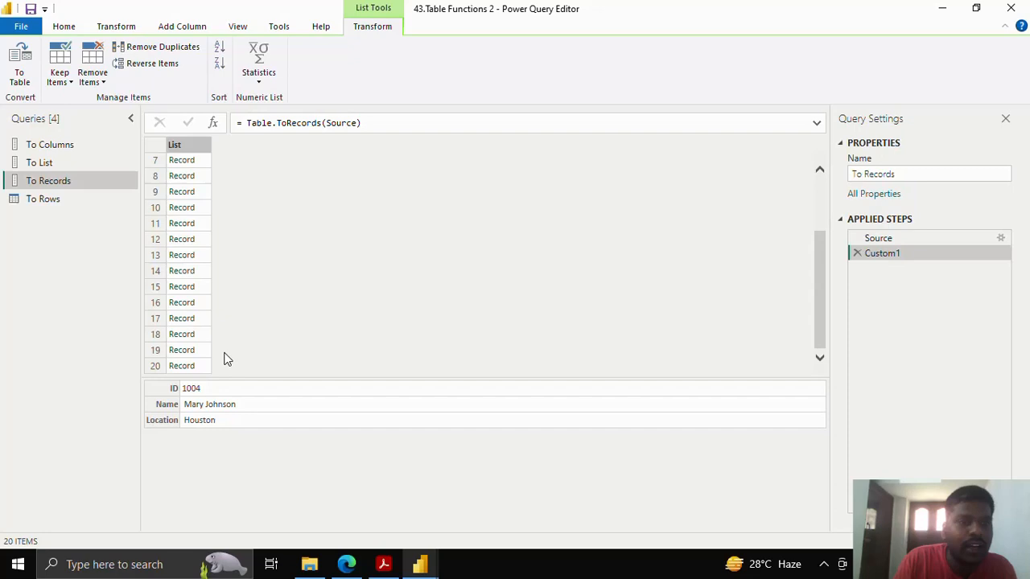
pyautogui.click(180, 365)
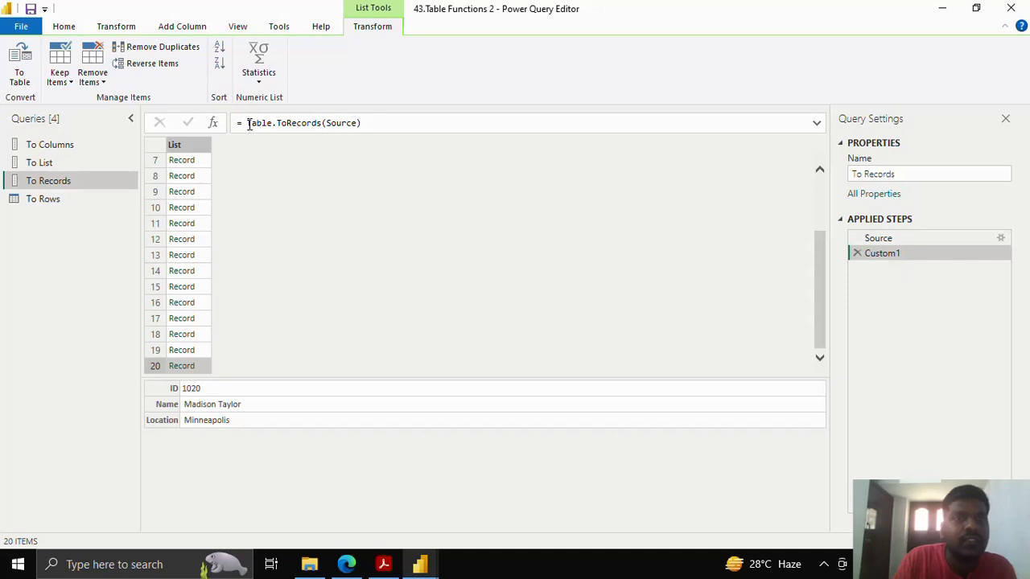
pyautogui.moveTo(211, 280)
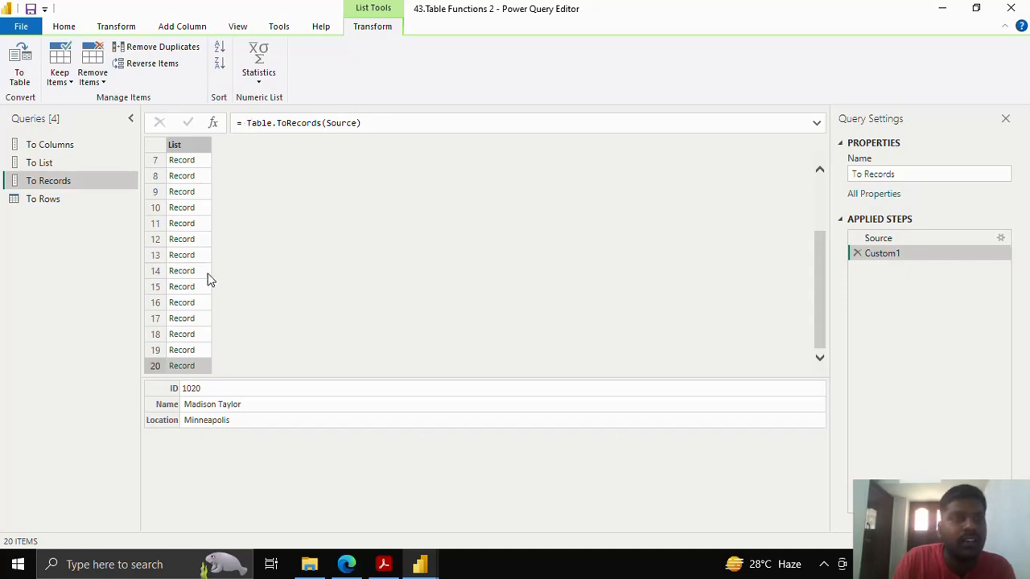
pyautogui.moveTo(42, 199)
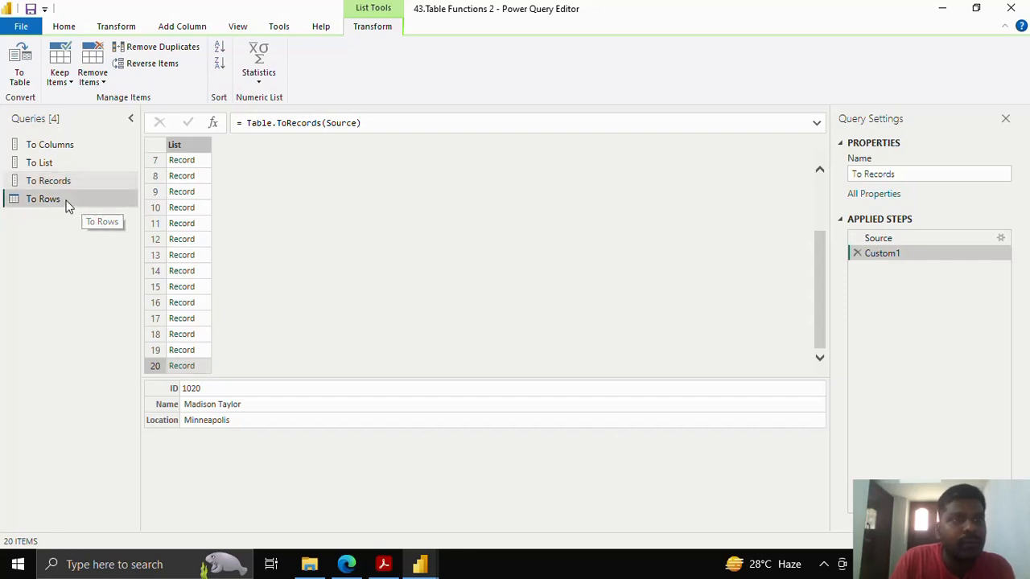
pyautogui.click(41, 200)
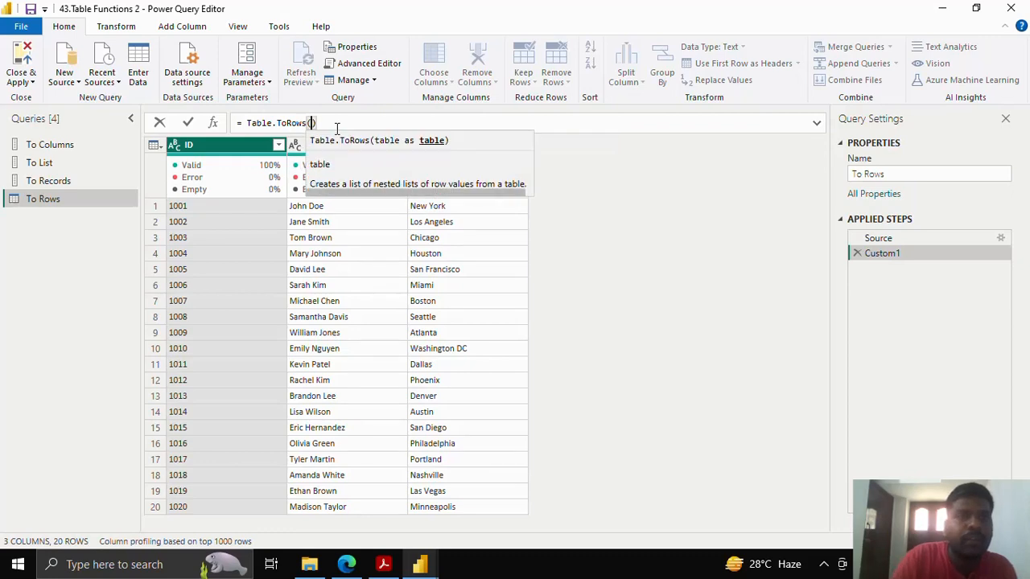
# Step: Commit Table.ToRows(Source) so To Rows returns a 20-item list of row lists
pyautogui.write('Source')
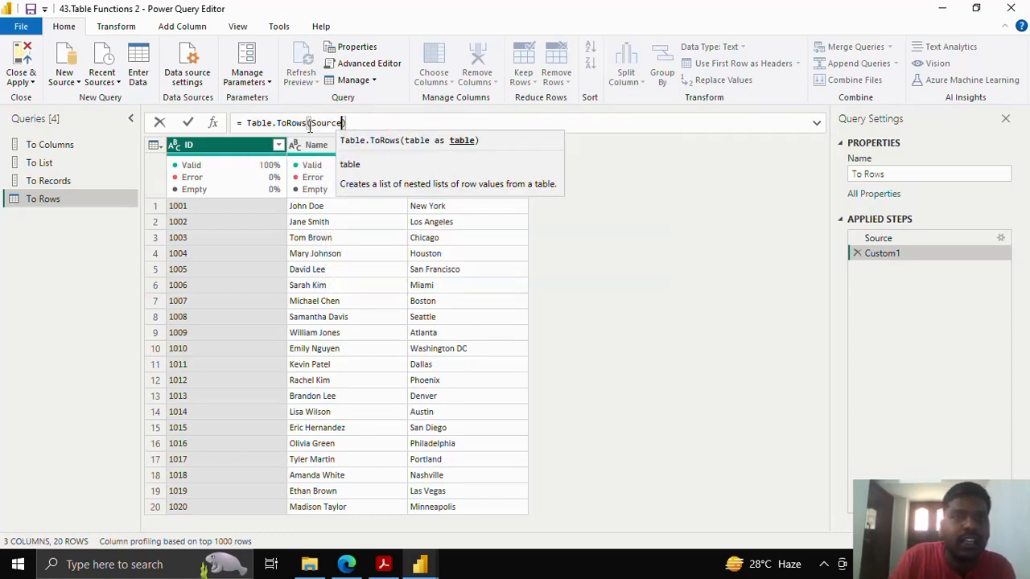
pyautogui.click(186, 123)
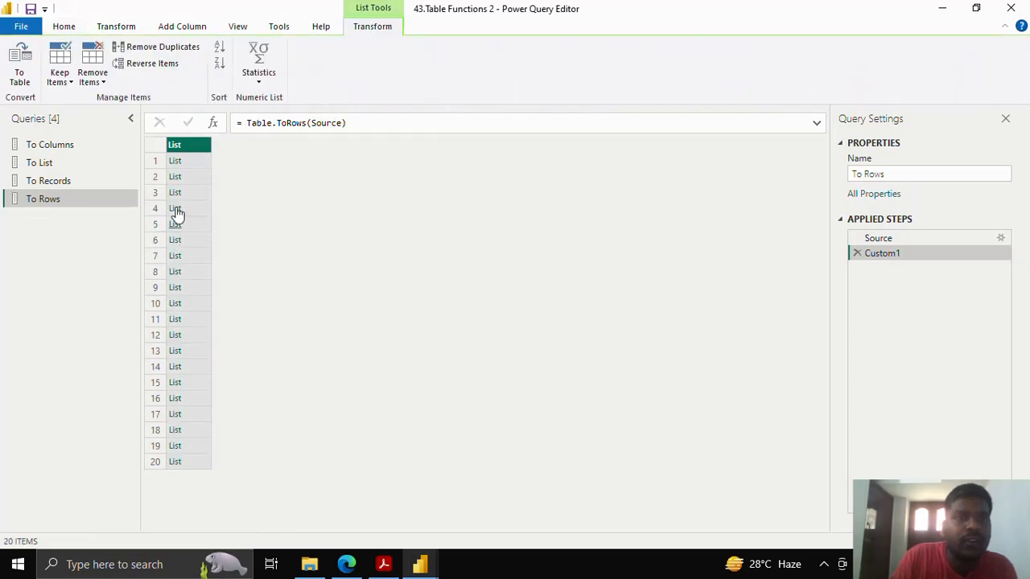
pyautogui.moveTo(206, 203)
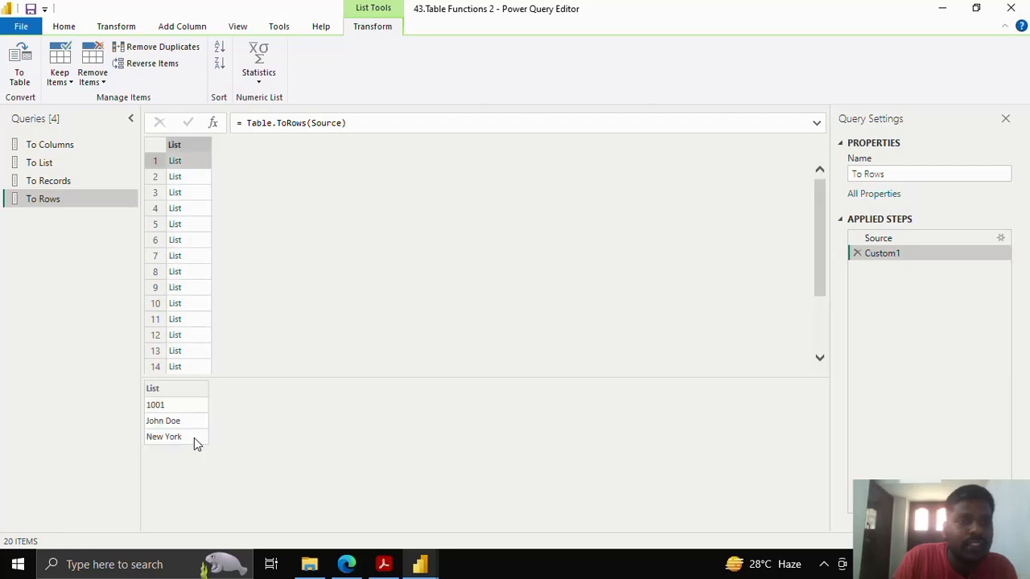
pyautogui.moveTo(148, 415)
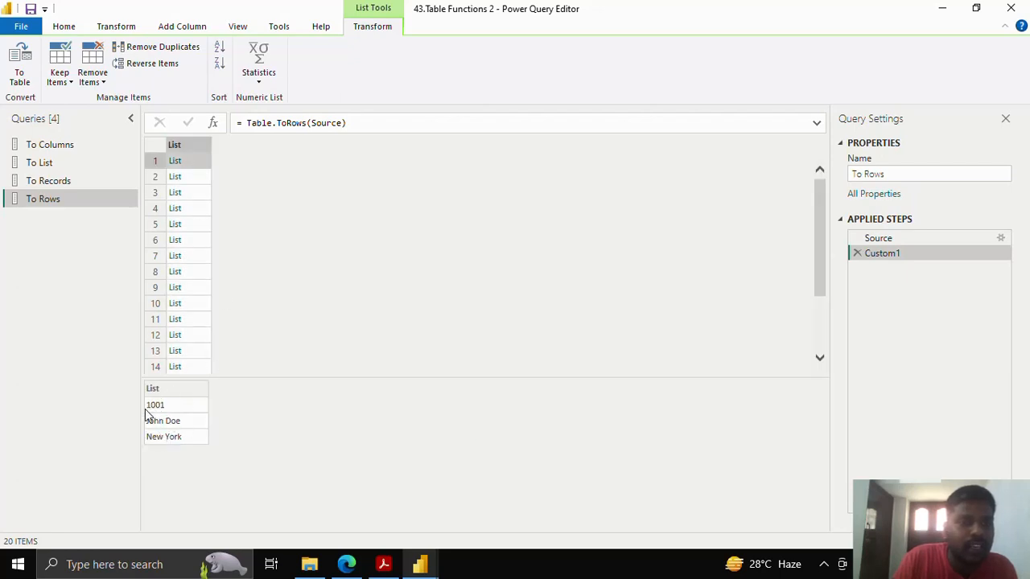
pyautogui.moveTo(164, 424)
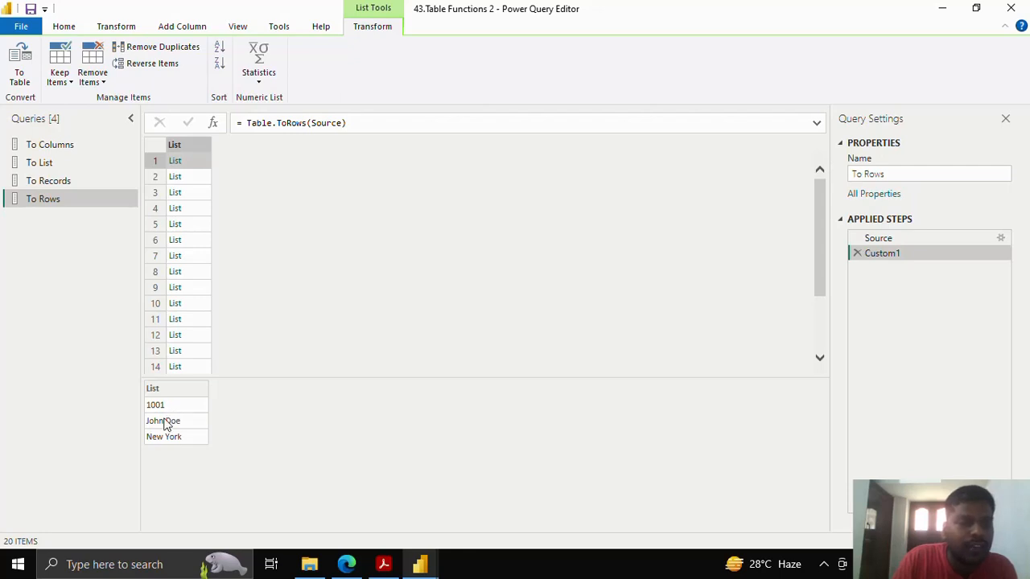
pyautogui.moveTo(193, 457)
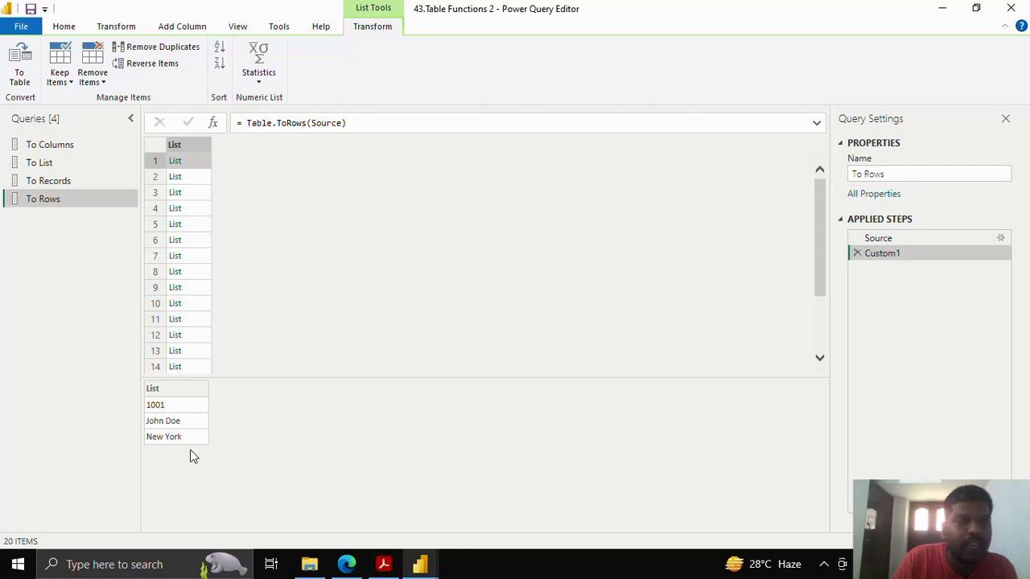
pyautogui.moveTo(176, 395)
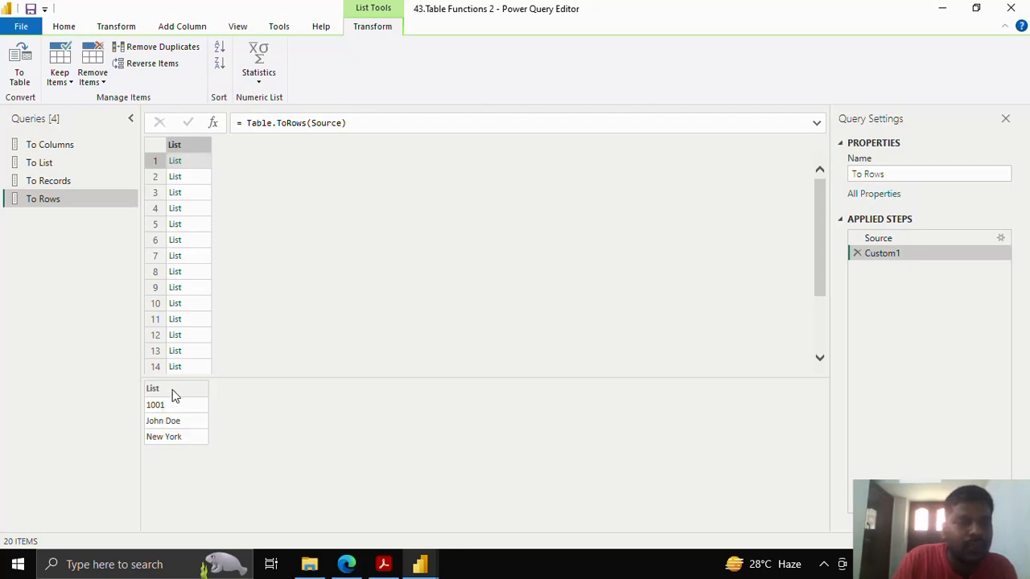
pyautogui.moveTo(270, 392)
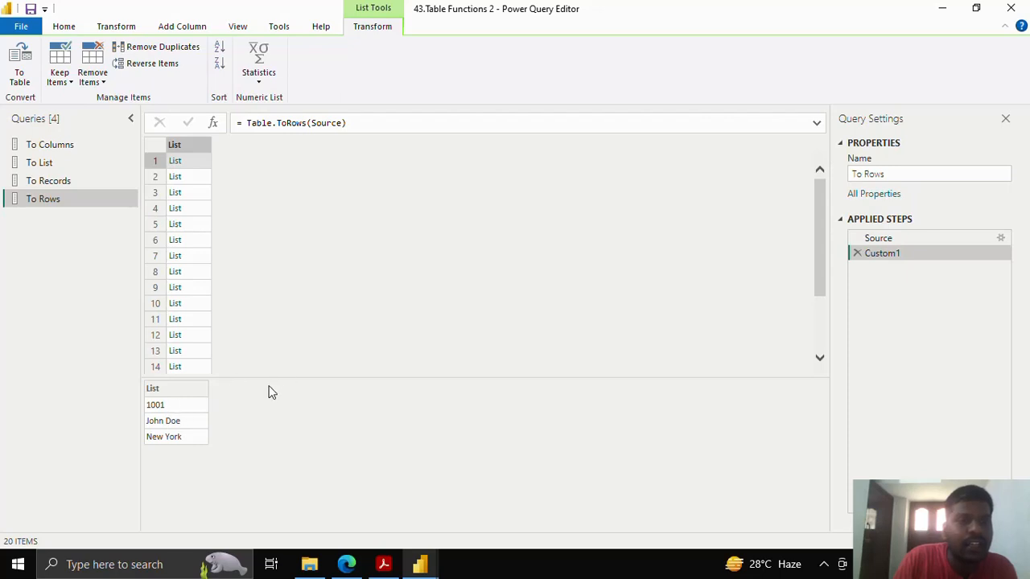
pyautogui.moveTo(196, 373)
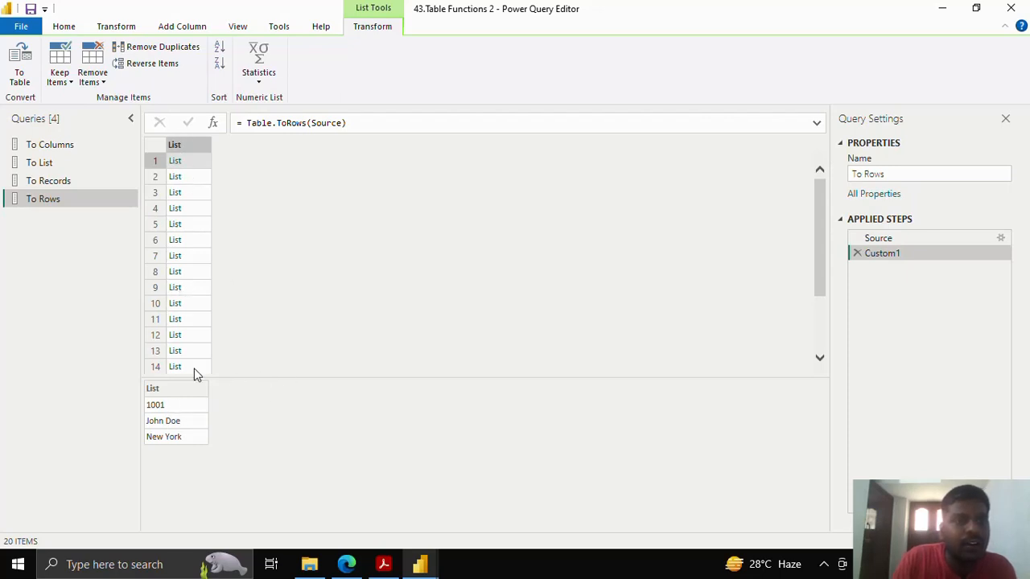
pyautogui.moveTo(202, 209)
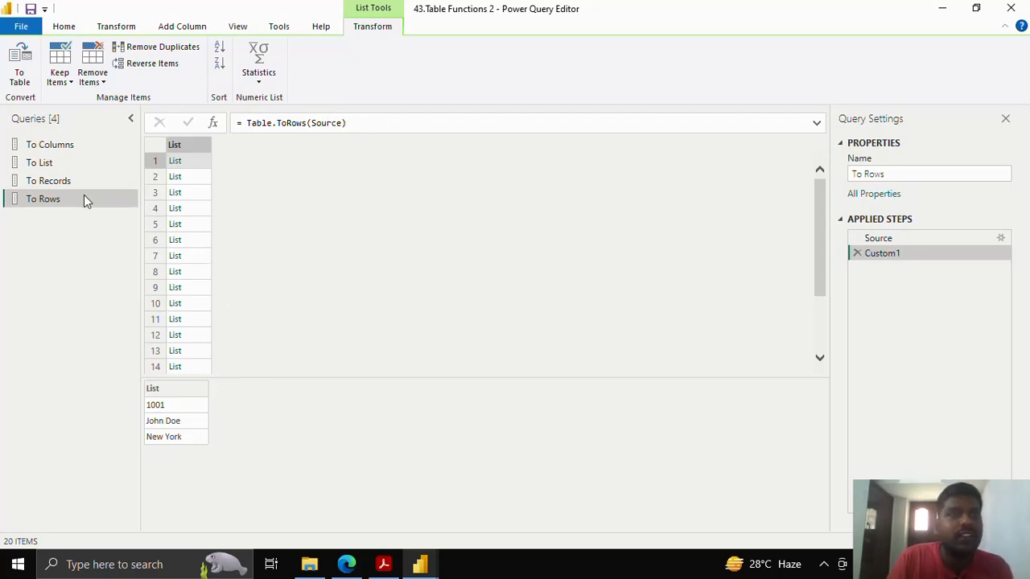
pyautogui.click(50, 144)
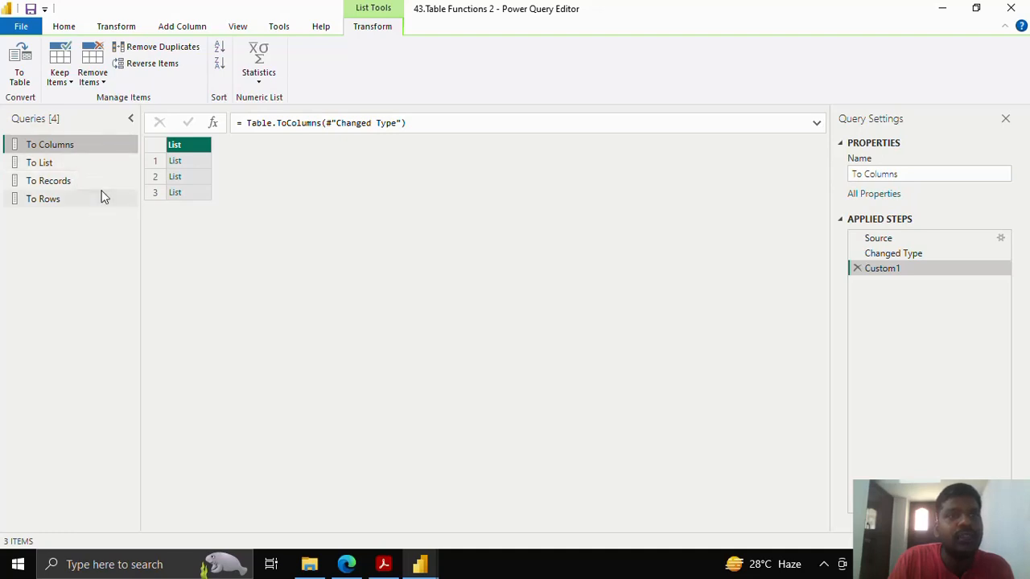
pyautogui.click(42, 200)
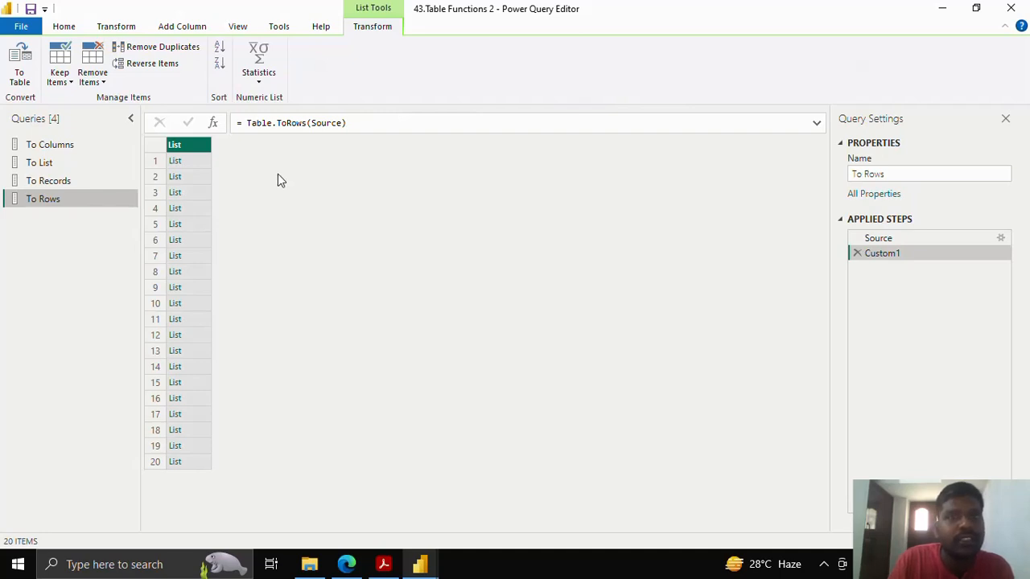
pyautogui.moveTo(300, 148)
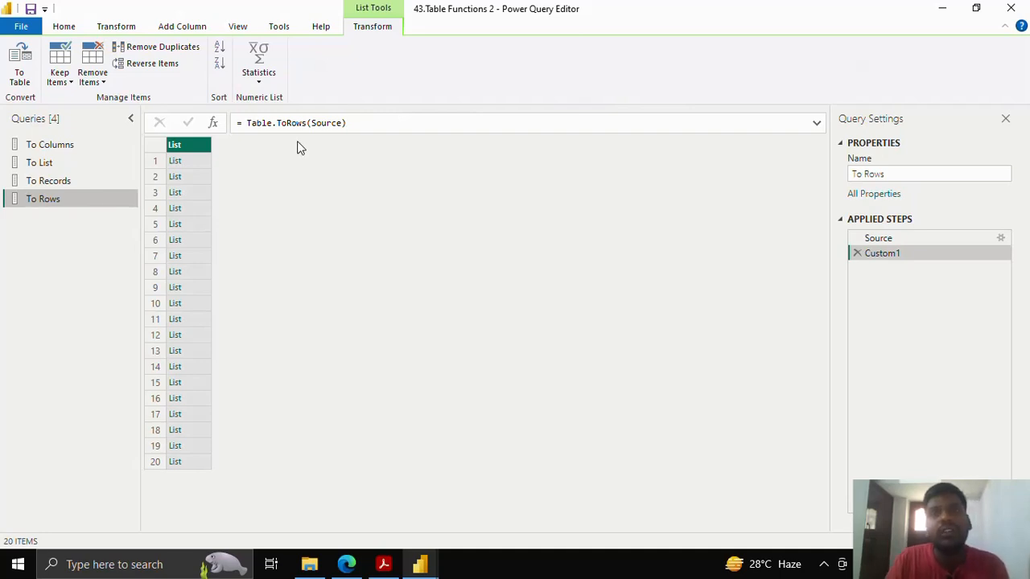